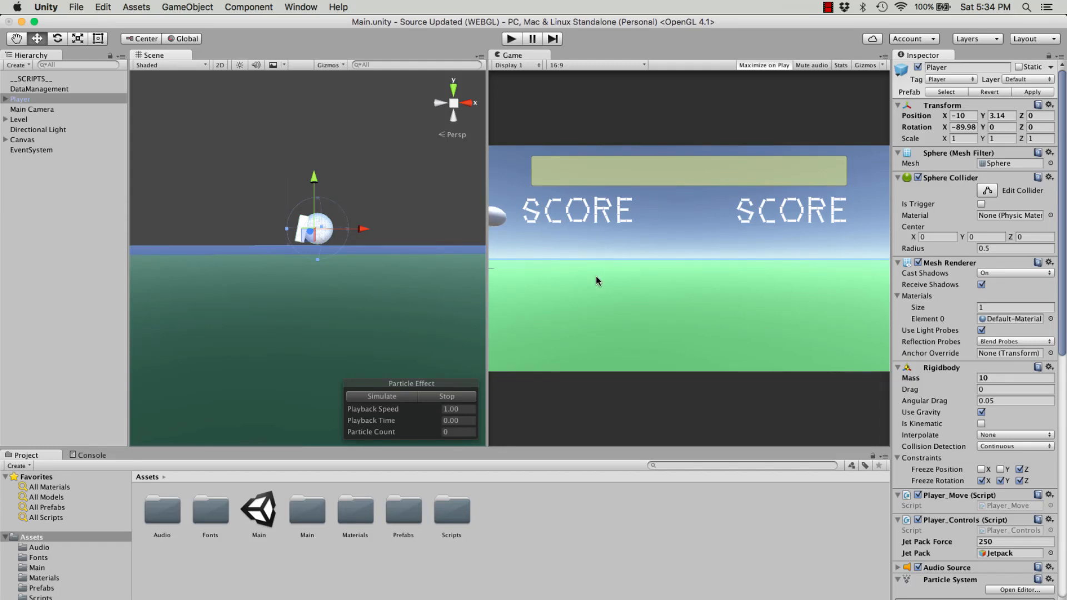
mouse_move(657, 201)
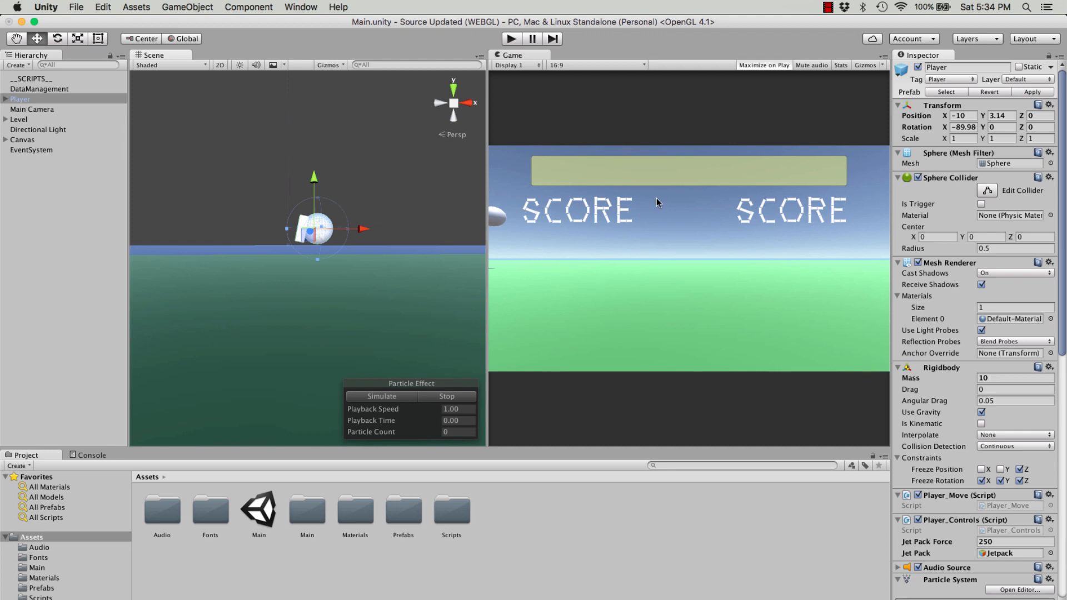
mouse_move(597, 281)
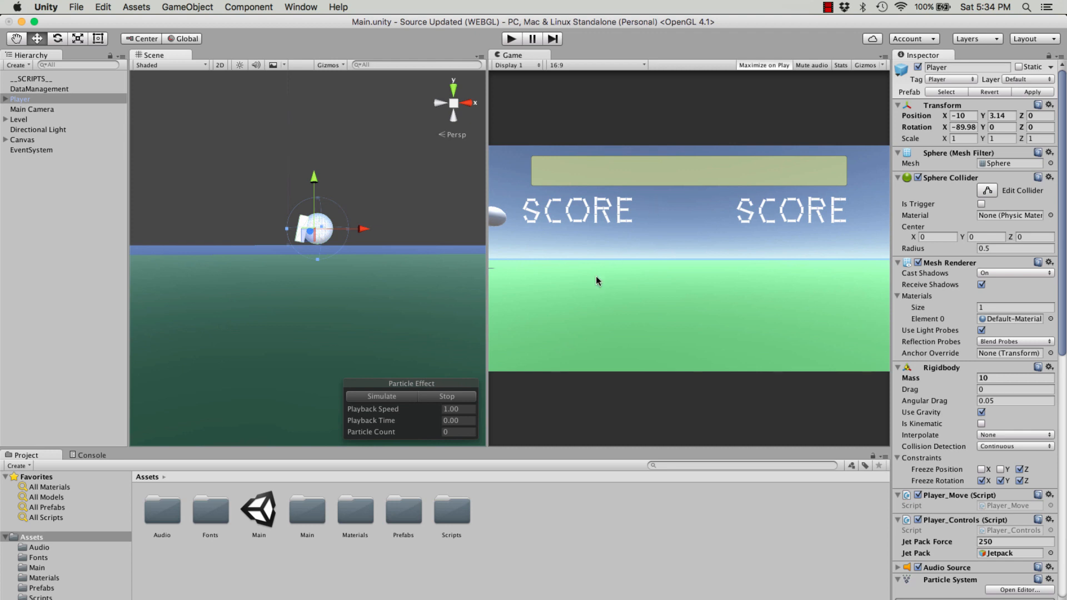
mouse_move(659, 202)
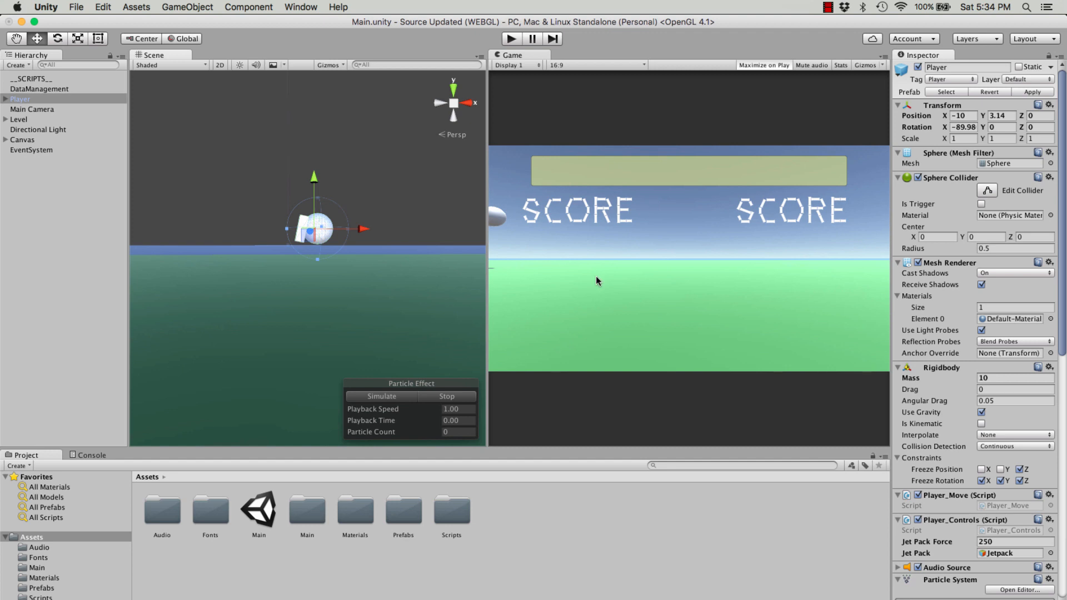
- Switch the project's build target platform to WebGL in Build Settings
click(76, 6)
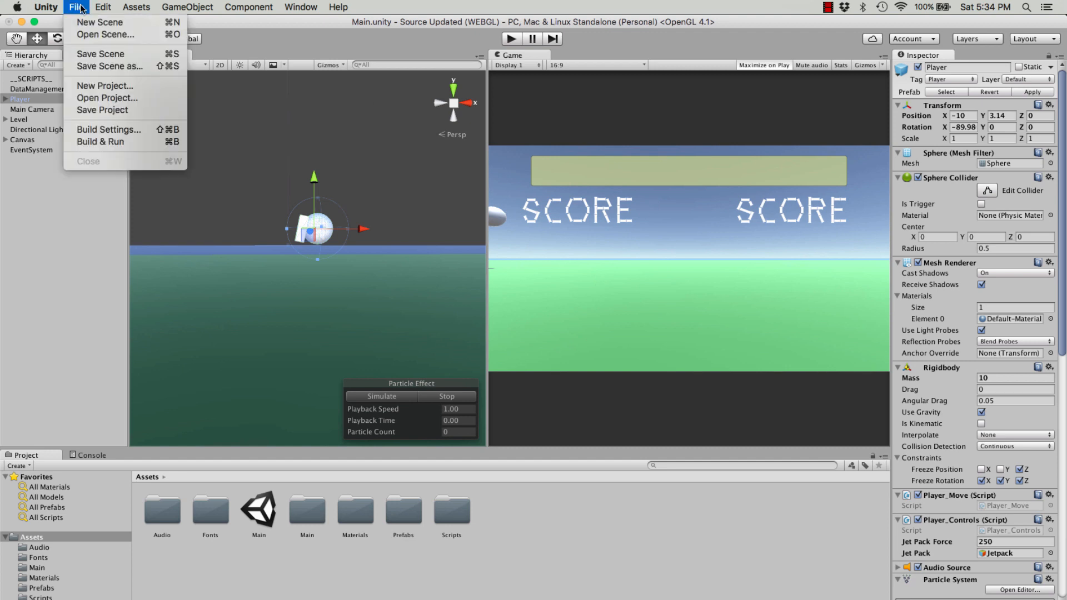
click(108, 130)
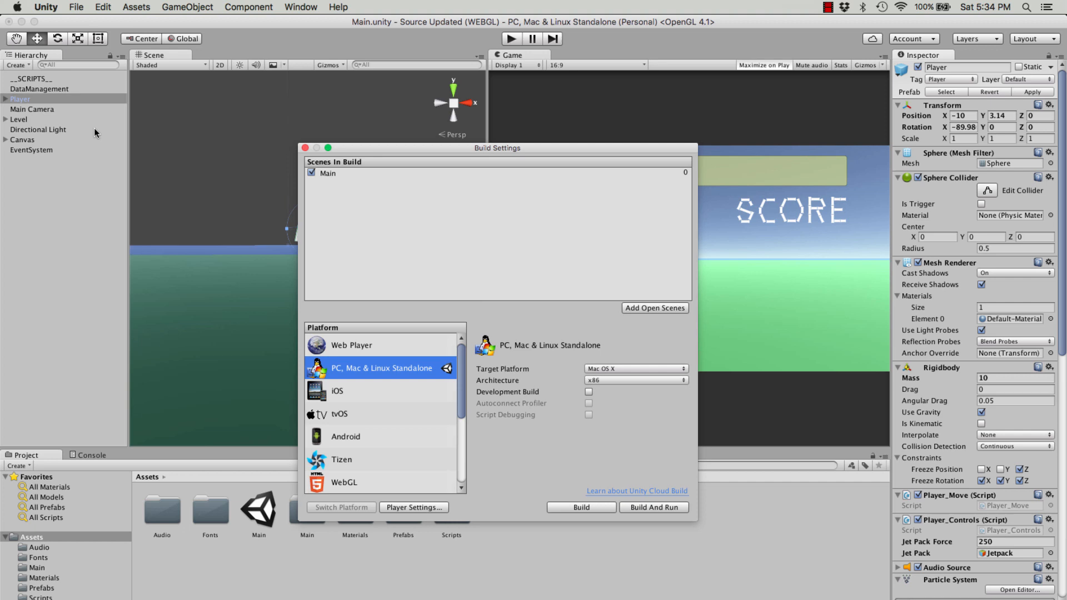
scroll(down, 3)
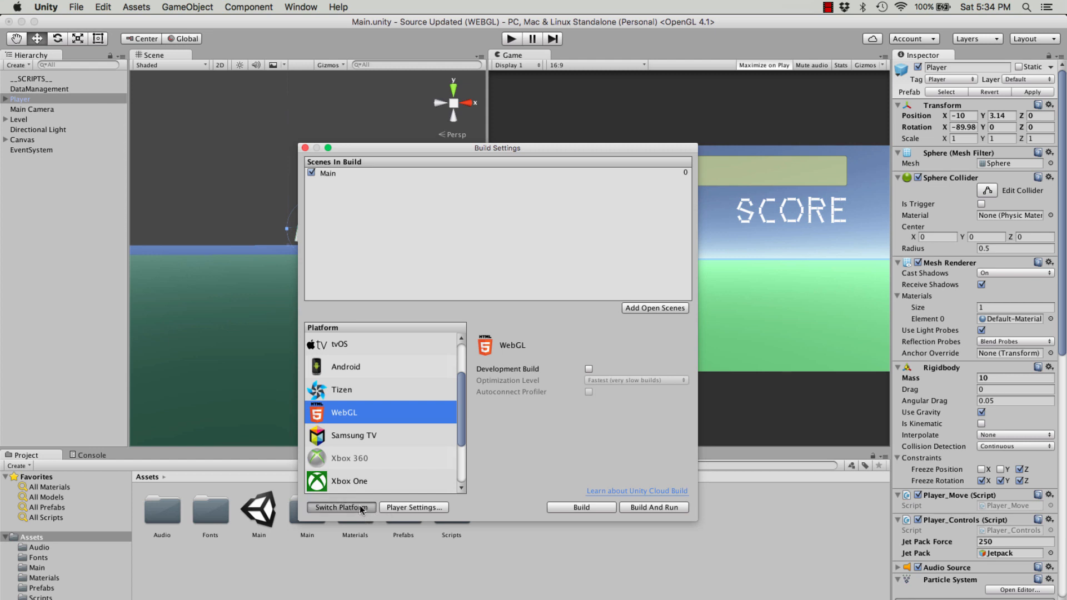
click(342, 507)
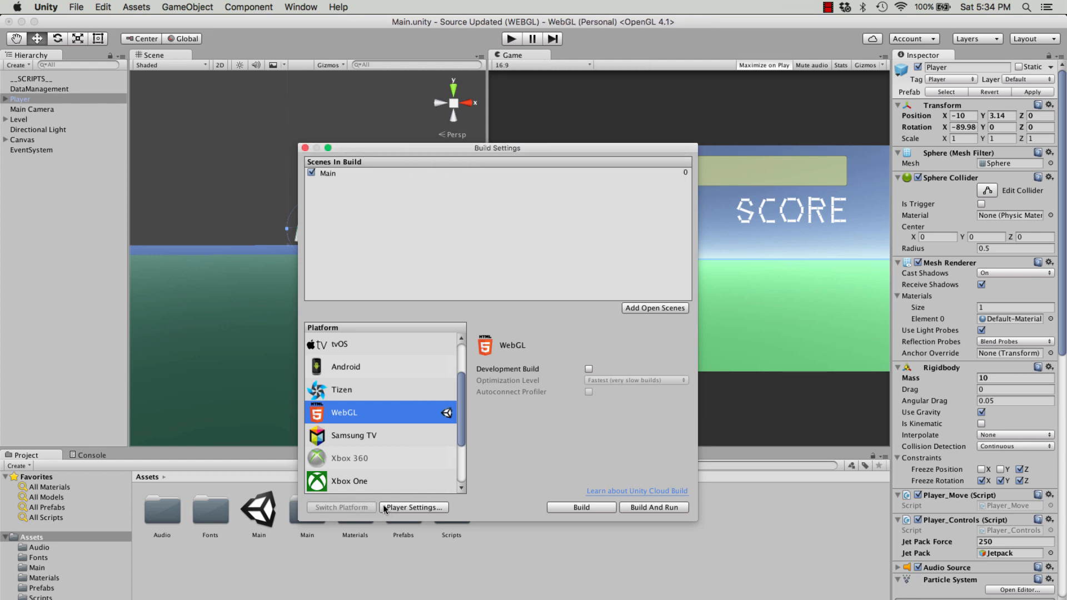
- Set the WebGL memory size to 512 under the Player Settings publishing section
click(412, 507)
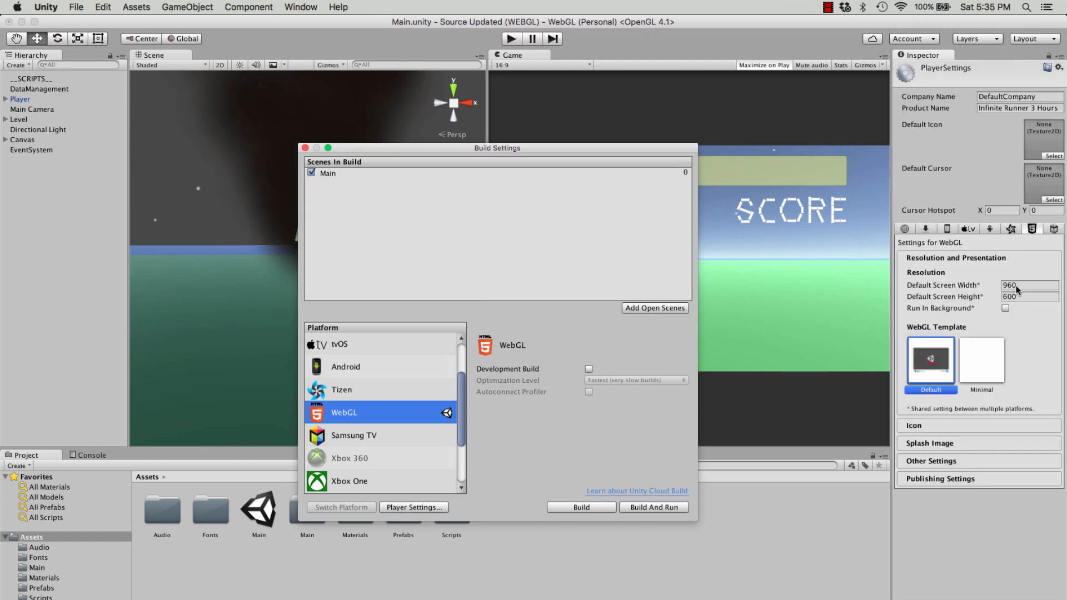
click(1030, 296)
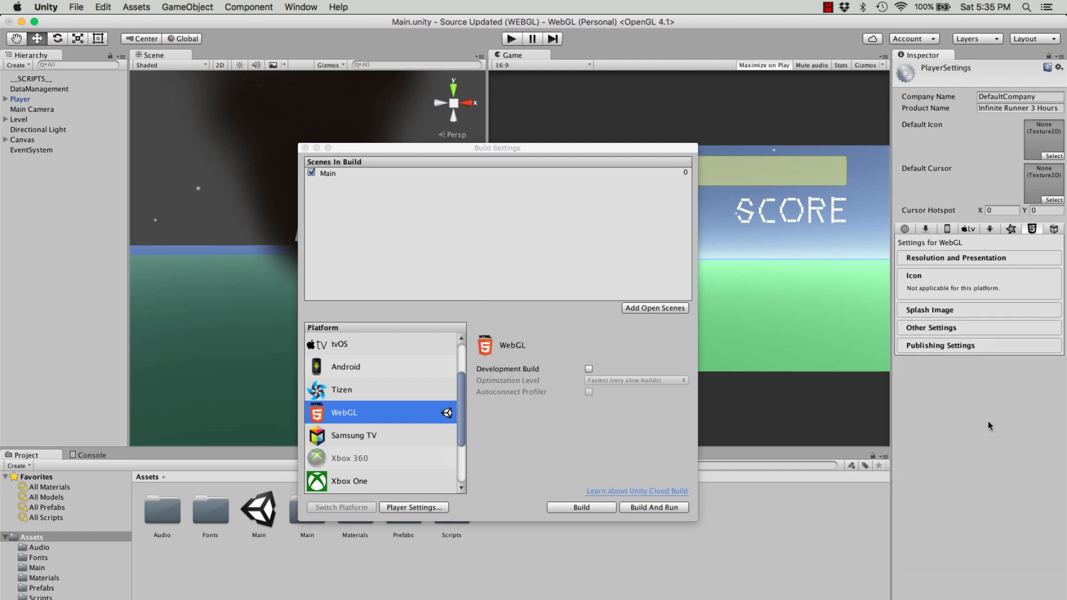
click(956, 257)
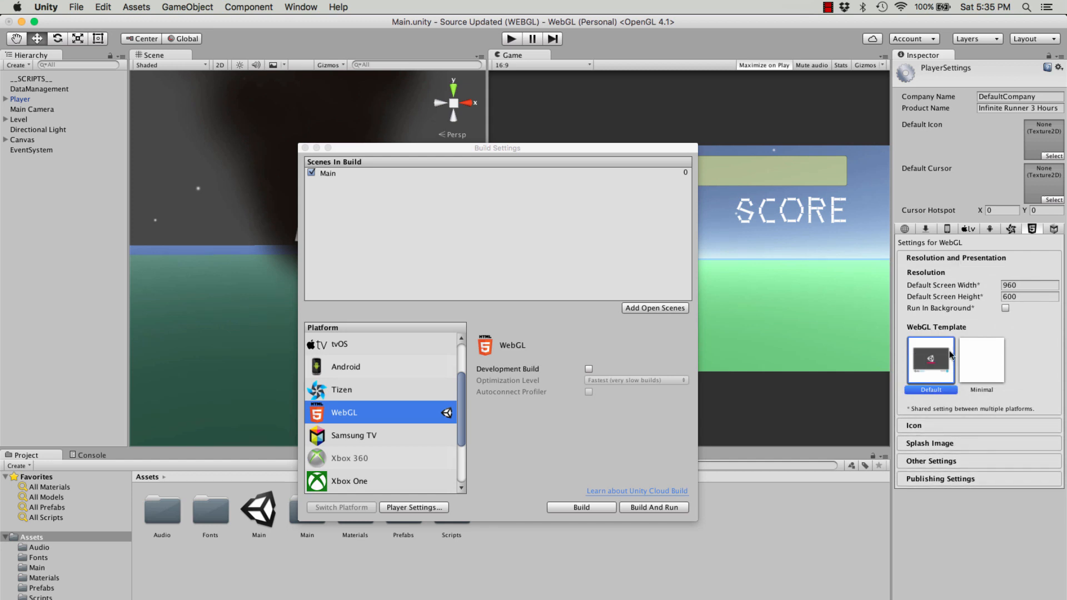
click(931, 461)
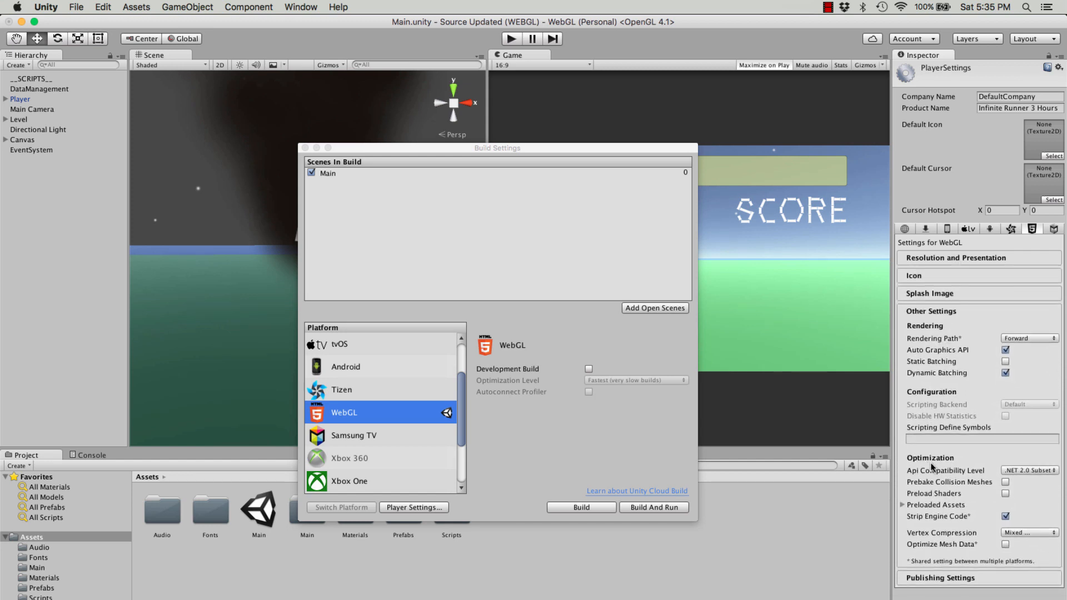
click(930, 312)
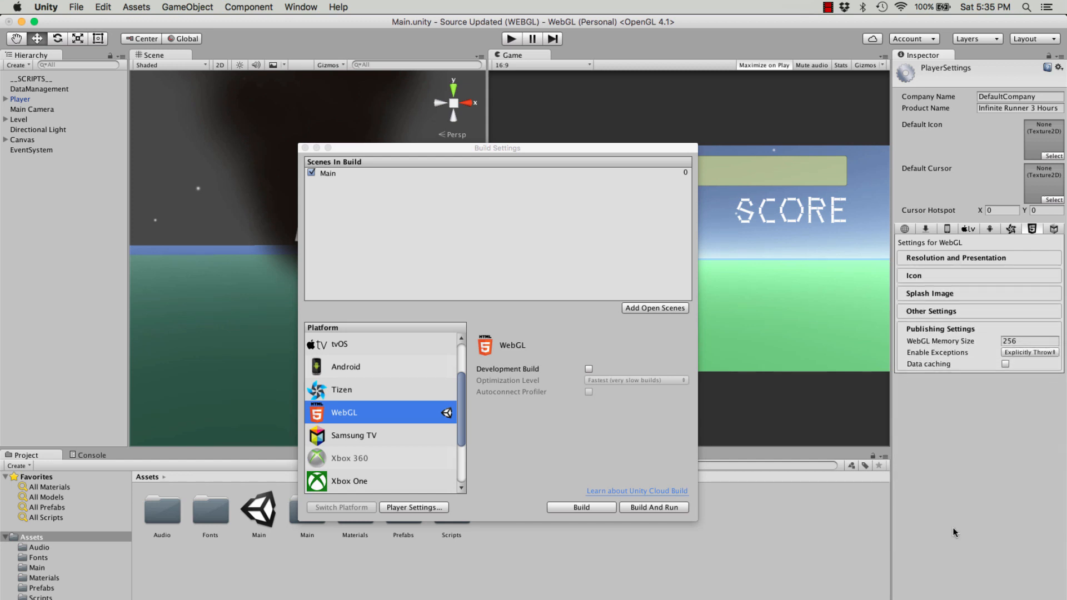
click(1028, 341)
text(512)
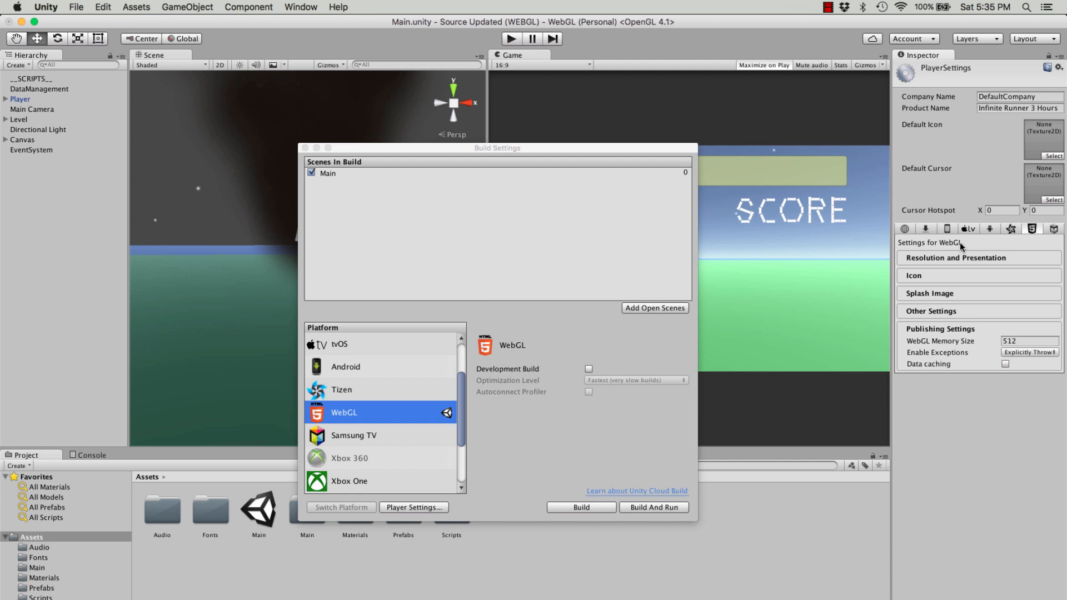
click(955, 258)
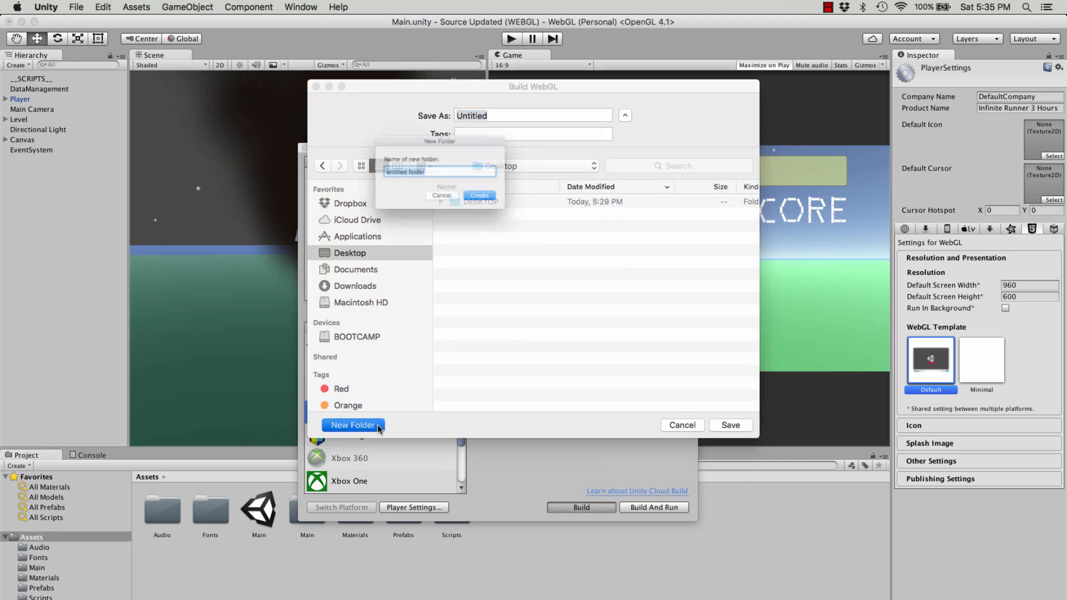
- Save the WebGL build as '3 Hour Infinite Runner Tutorial Game' inside the Game folder
text(3 Hour Infinite R)
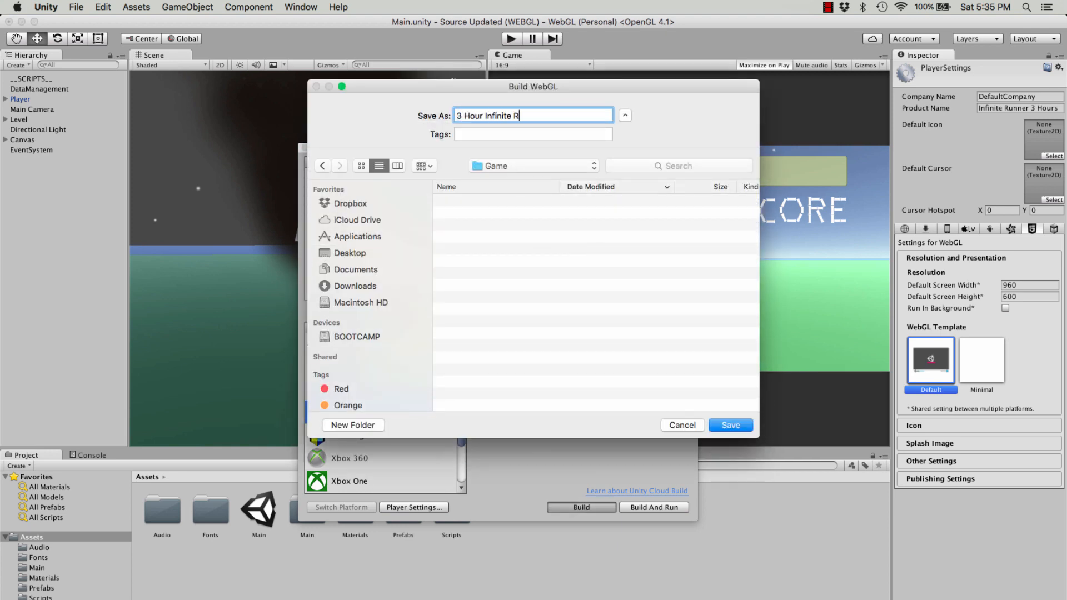
click(730, 425)
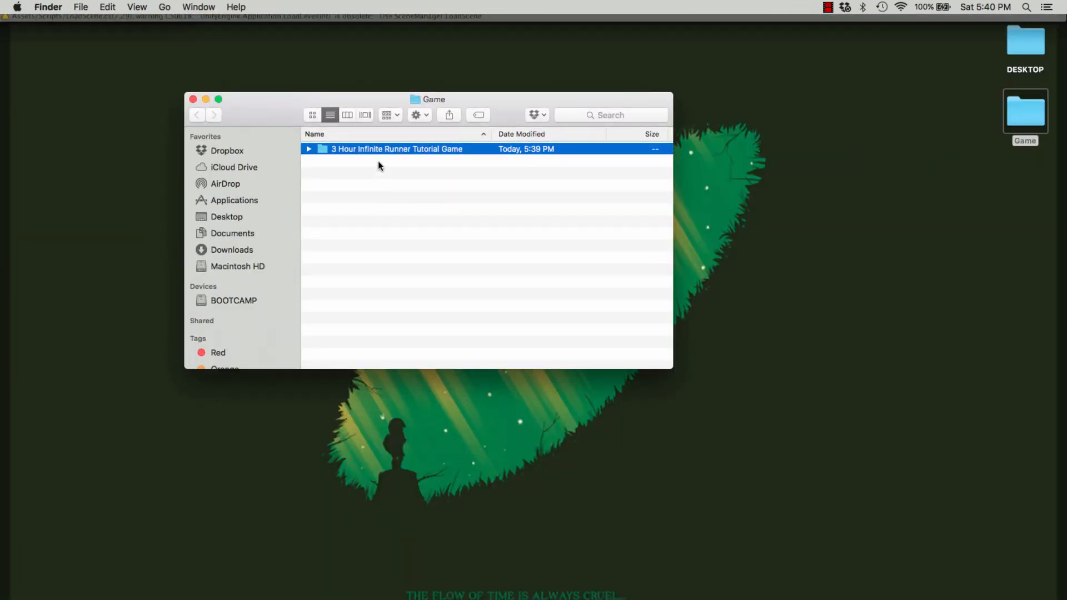
- Check the built game folder, then compress it into a 6.2 MB zip
double_click(396, 149)
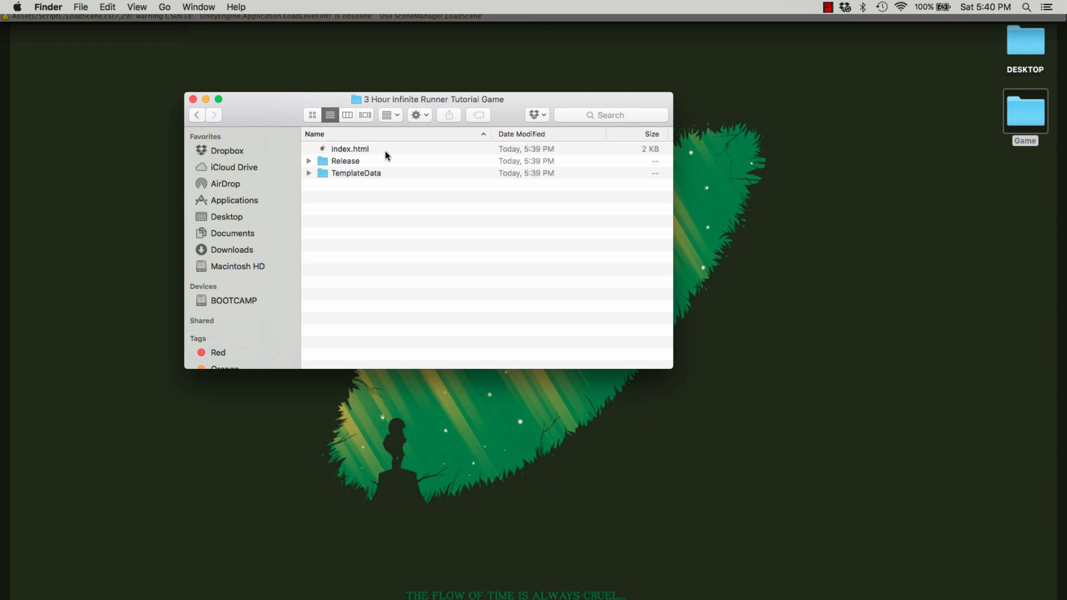
click(197, 114)
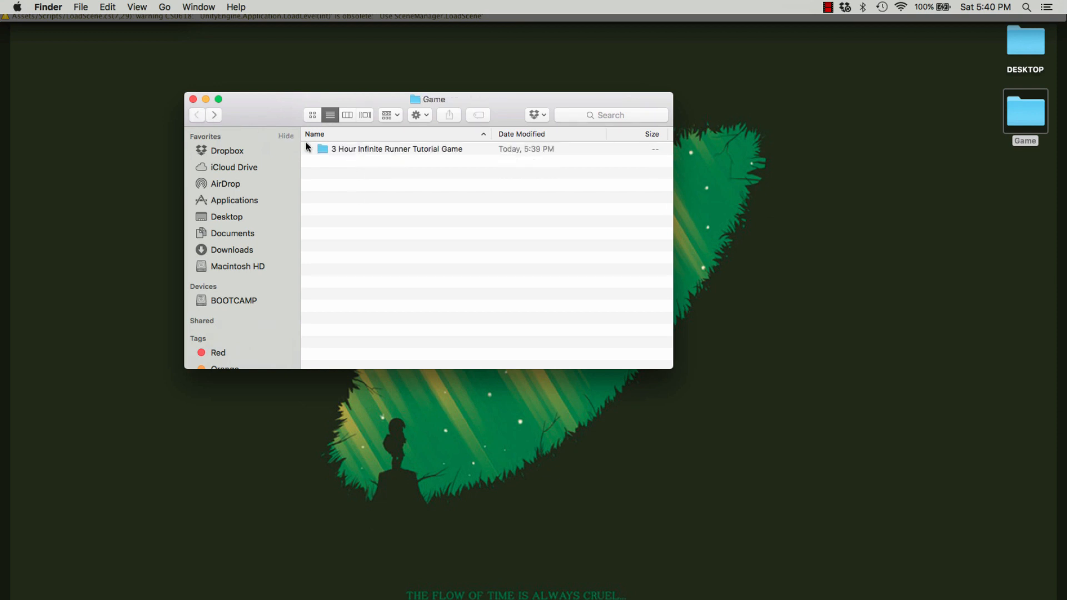
right_click(397, 148)
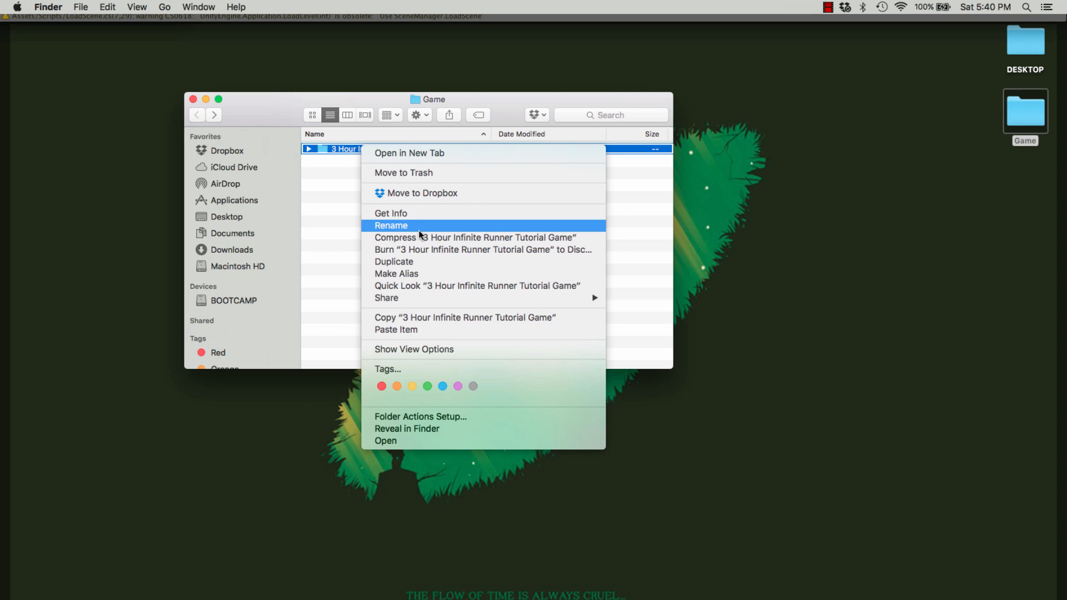
click(476, 238)
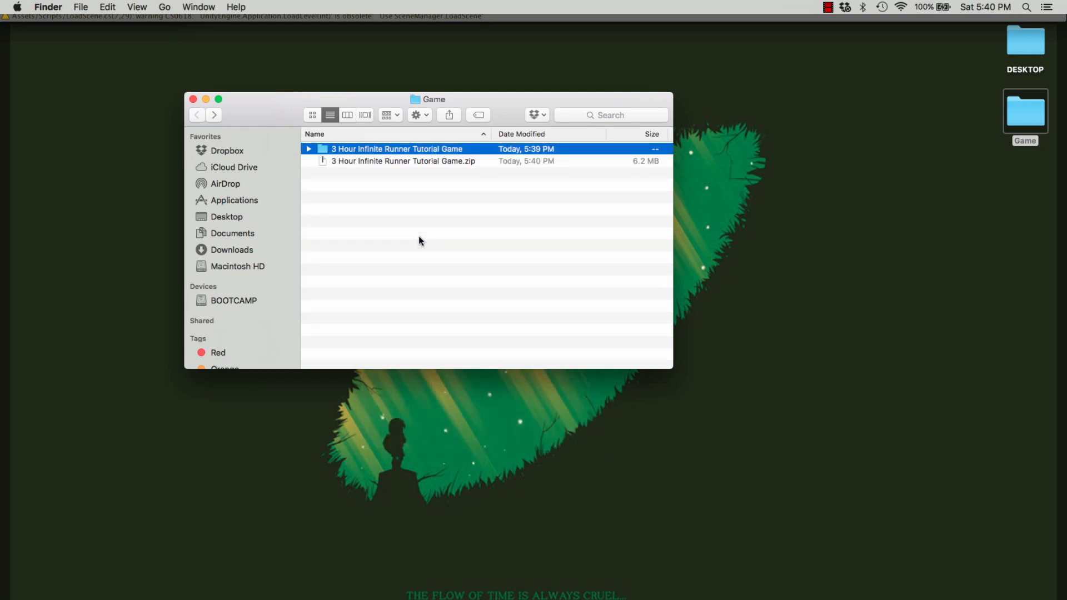
mouse_move(364, 494)
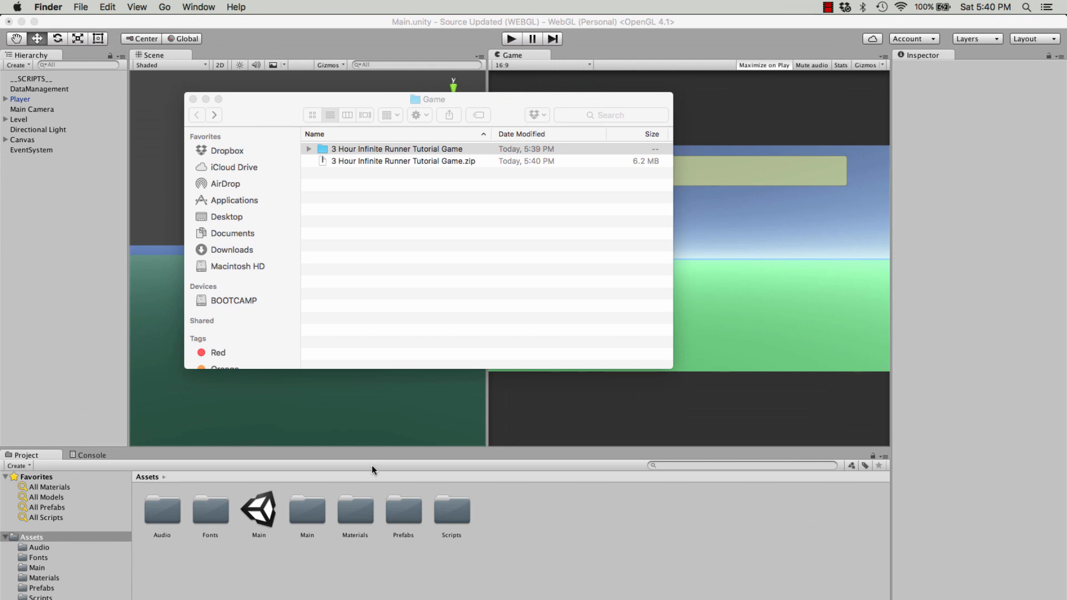
mouse_move(188, 37)
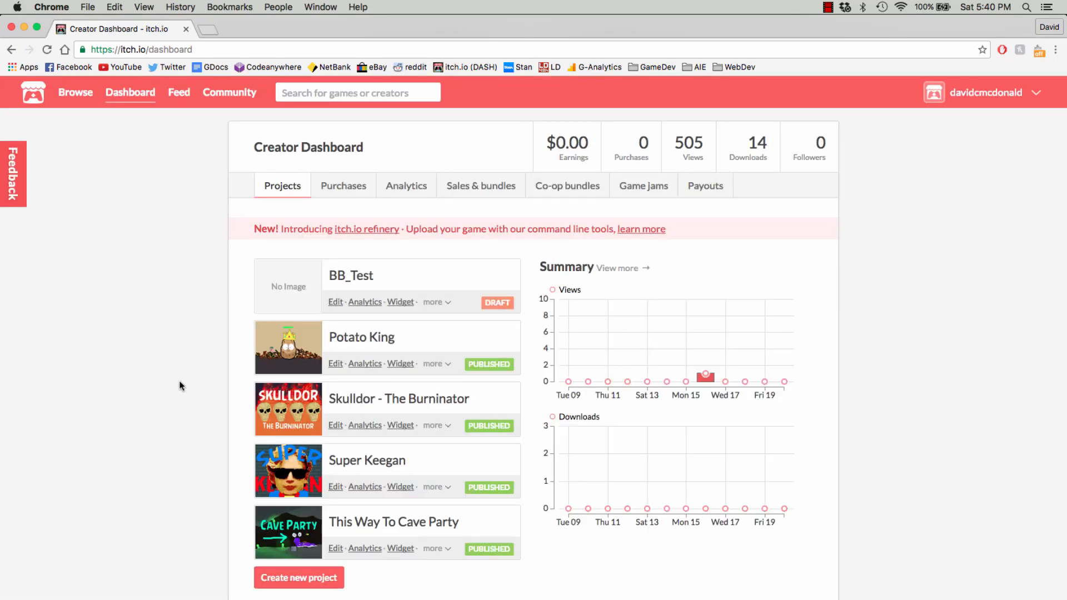
- Create an itch.io project titled '3 Hour Infinite Runner Tutorial Game' with kind HTML
click(298, 577)
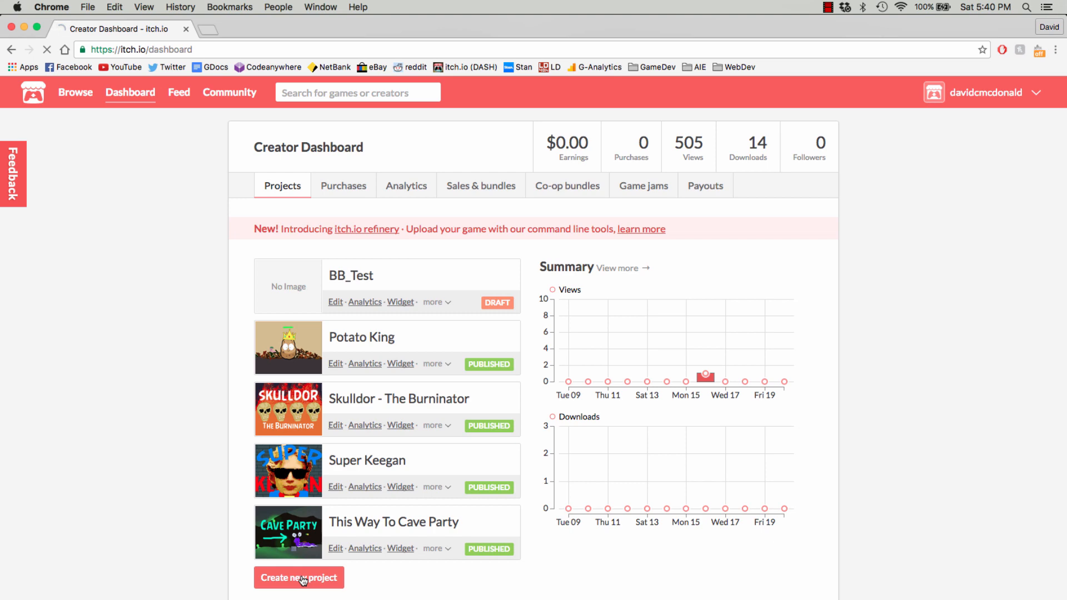
click(298, 577)
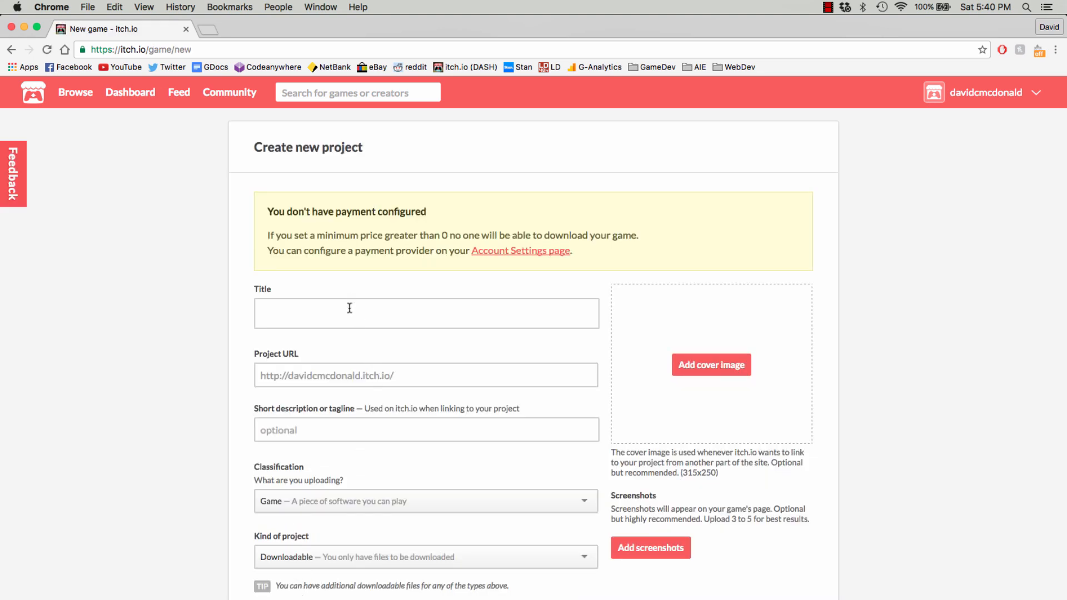
scroll(down, 3)
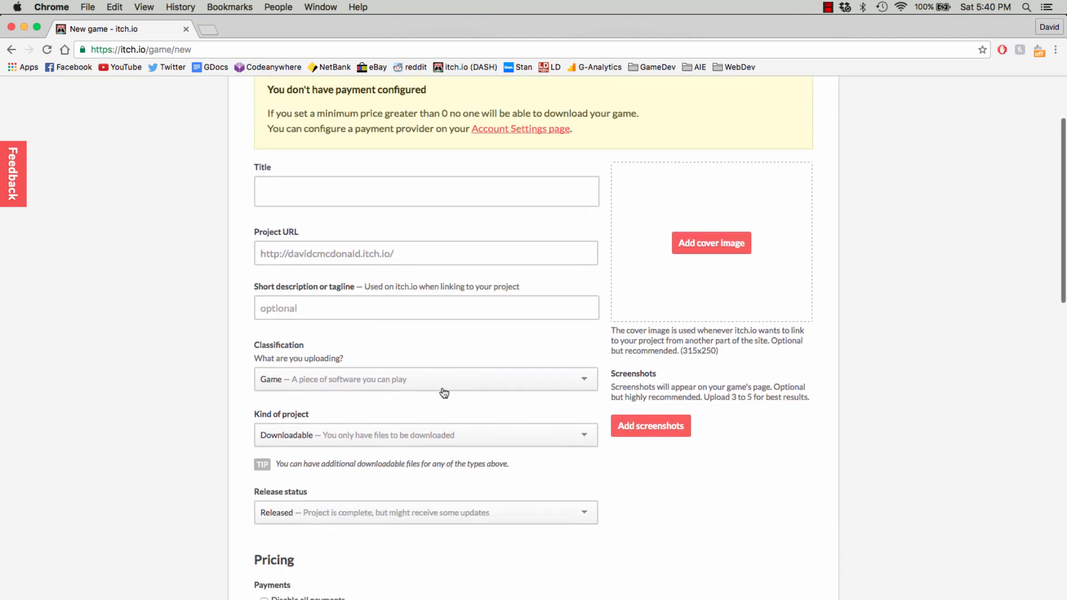
text(3 Hour Infinite Runner Tutorial Game)
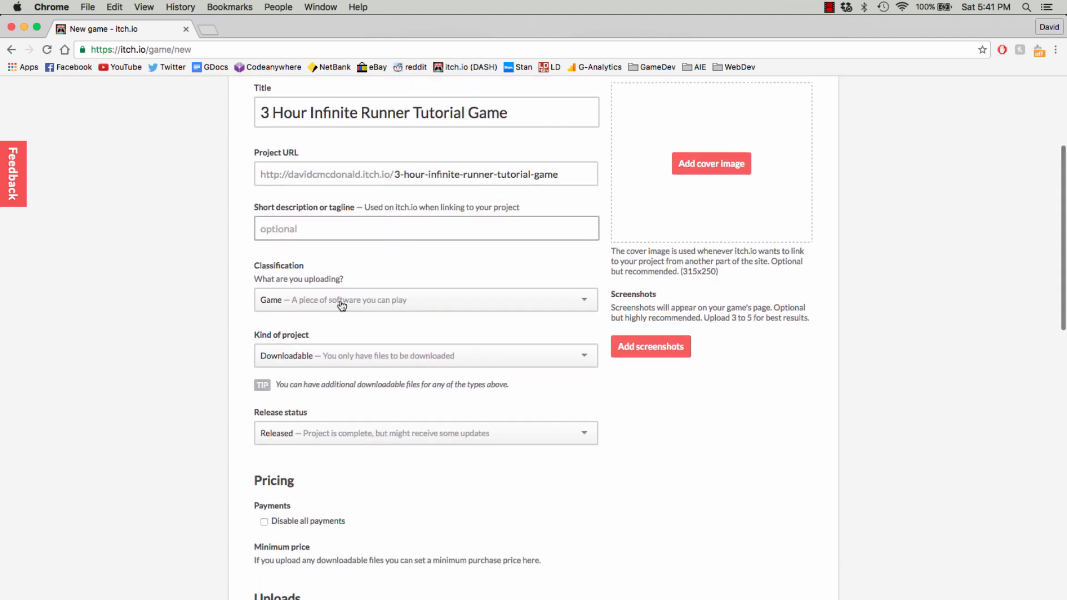
click(425, 299)
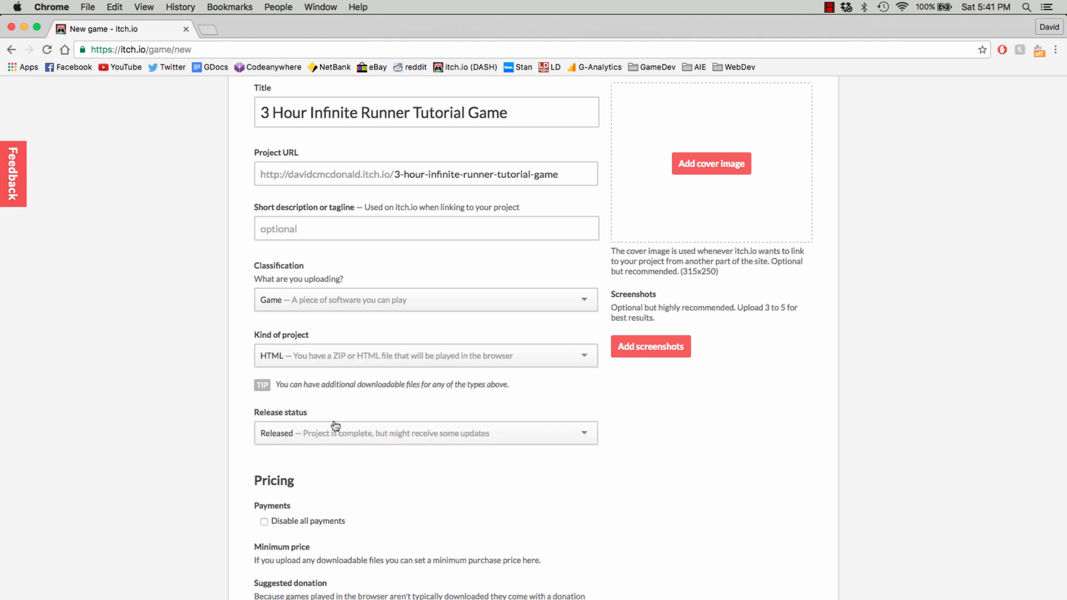
- Upload the zipped game build to the itch.io project
scroll(down, 3)
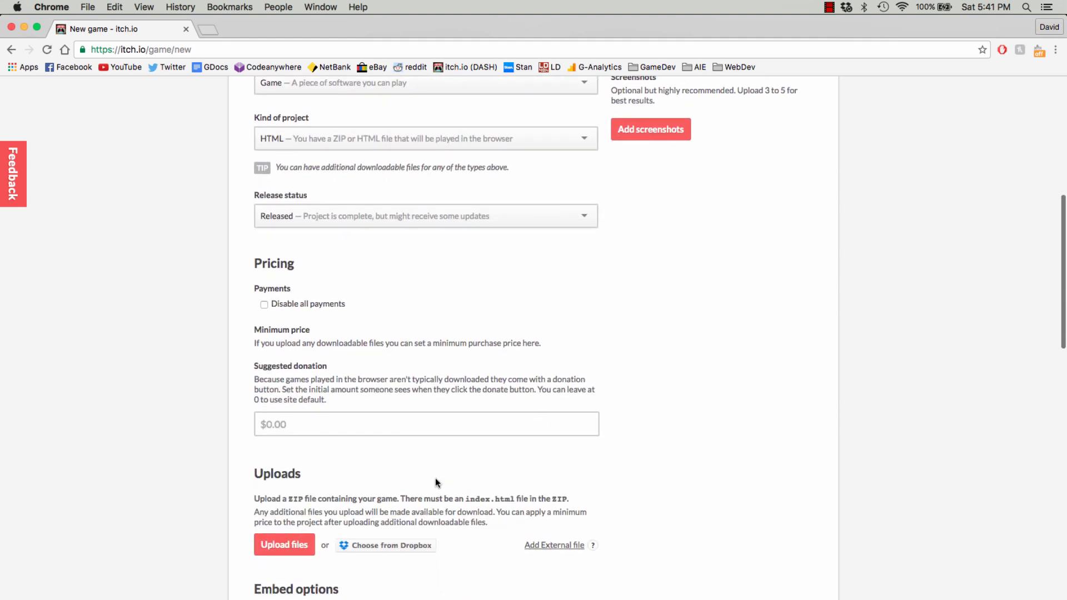
click(284, 544)
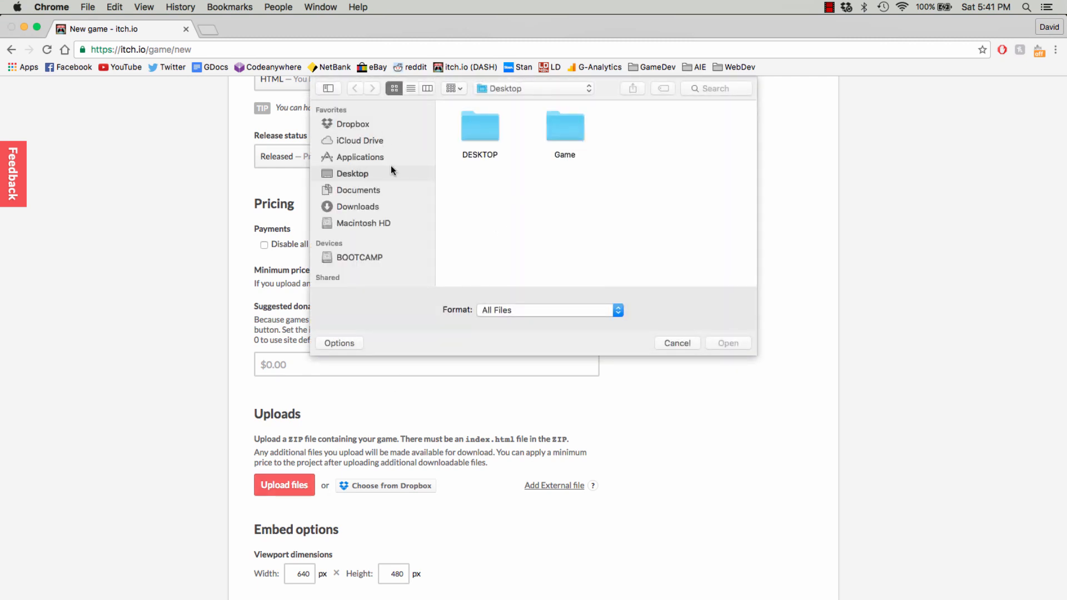
double_click(564, 125)
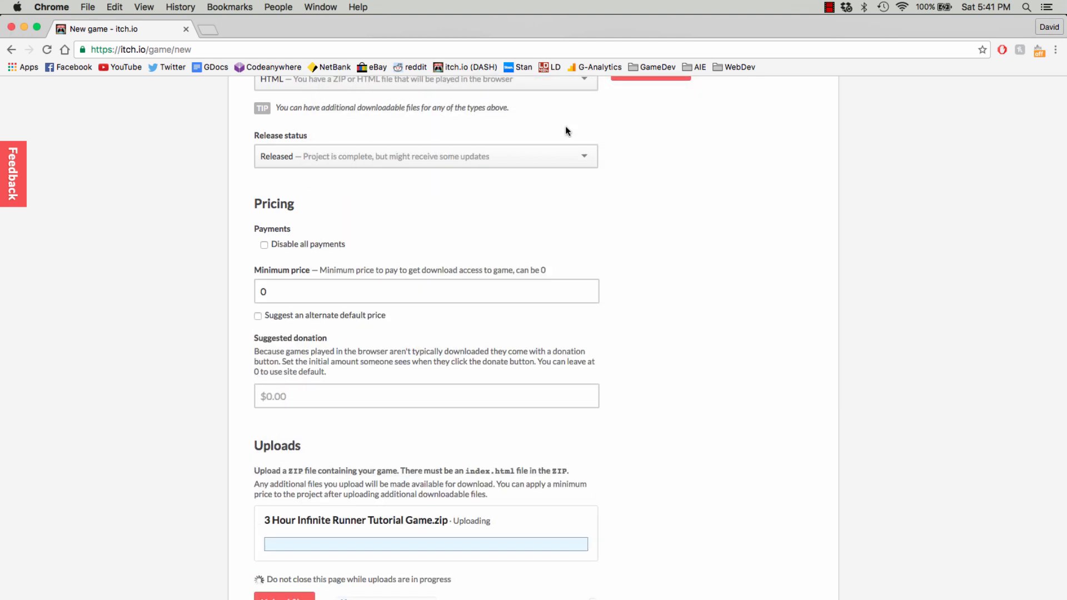
- Set the embed viewport to 960 by 600 and enter a description
scroll(down, 3)
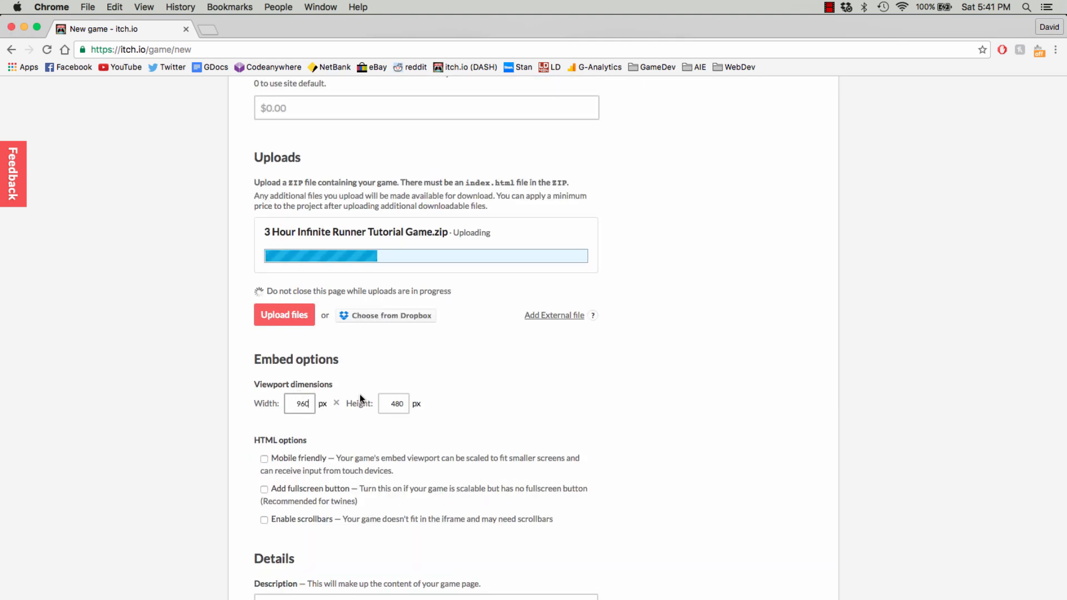
click(393, 404)
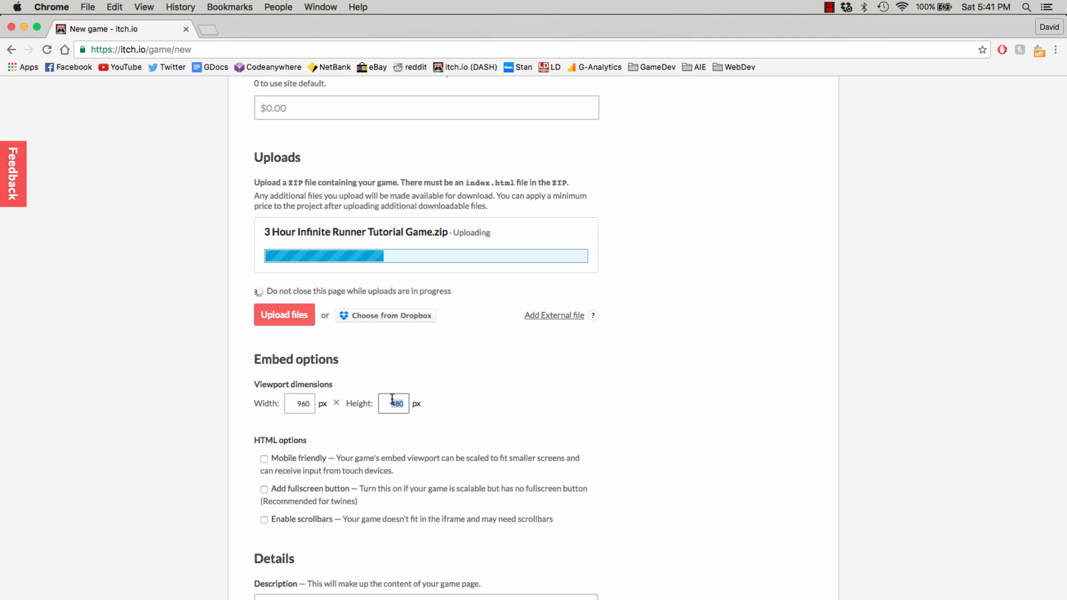
text(600)
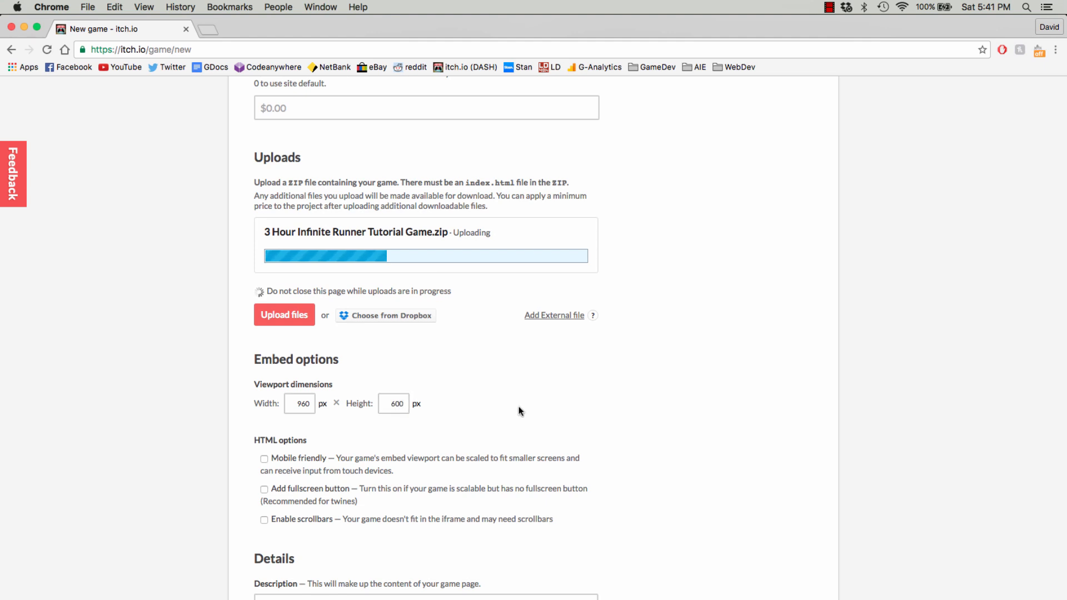
scroll(down, 3)
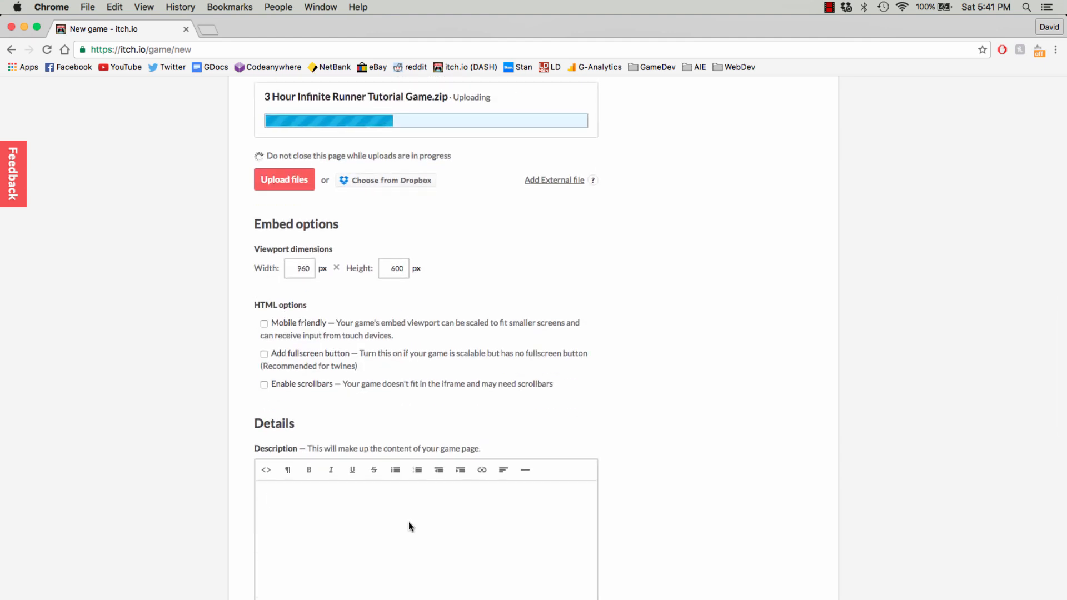
text(your description)
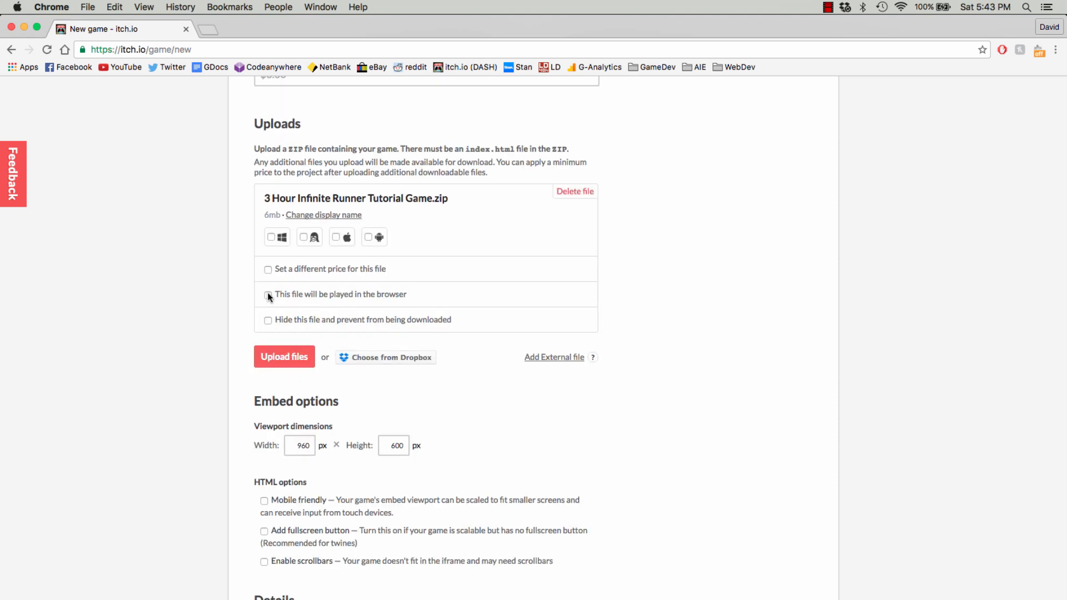
- Mark the zip as played in browser, hide it from download, and save the project
click(267, 294)
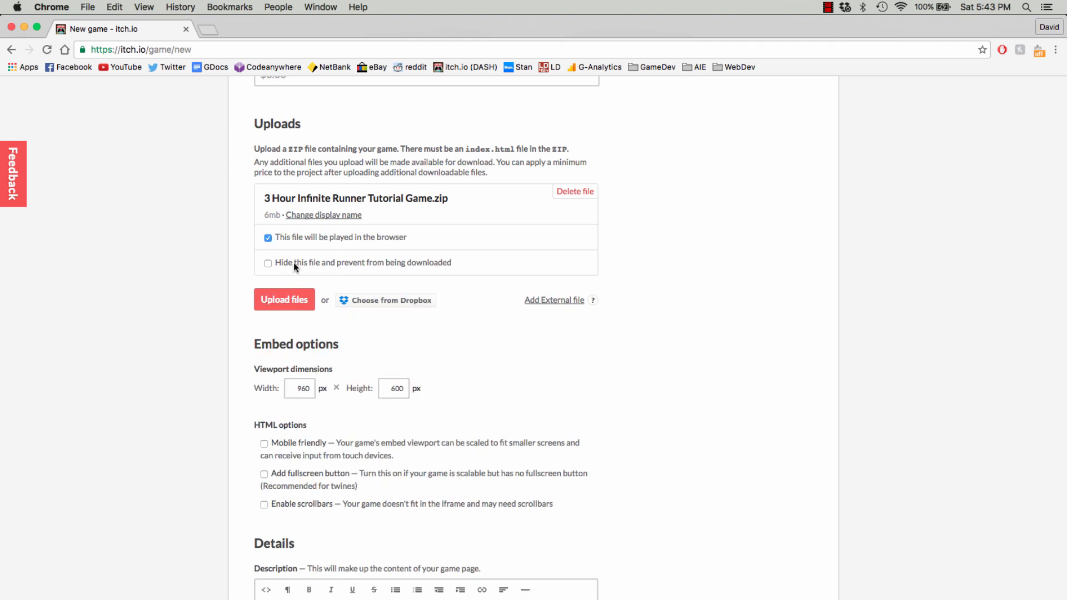
click(267, 261)
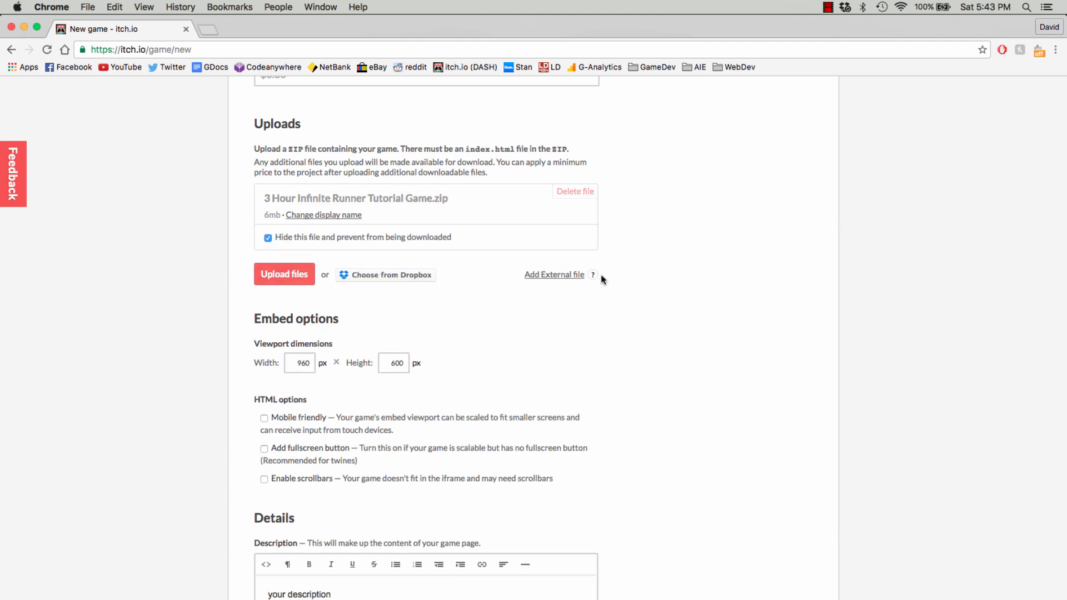
scroll(down, 3)
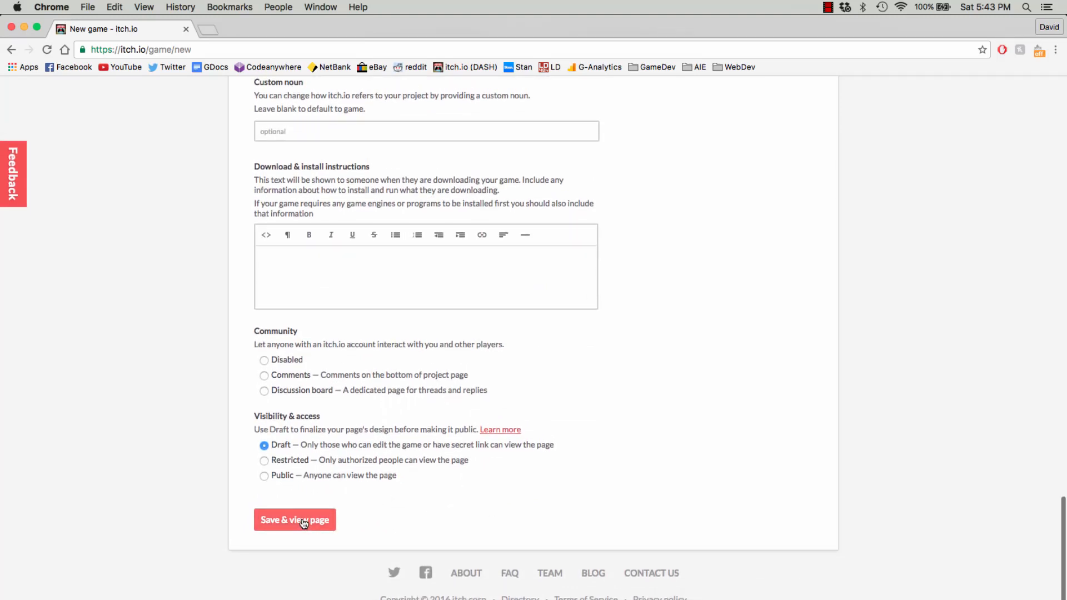
click(295, 520)
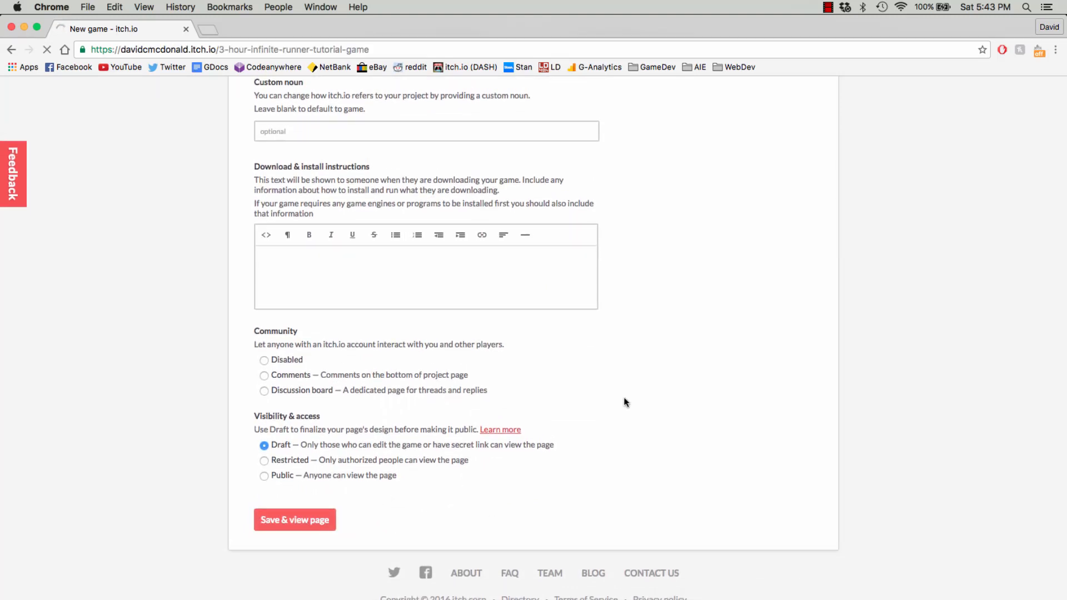
click(294, 519)
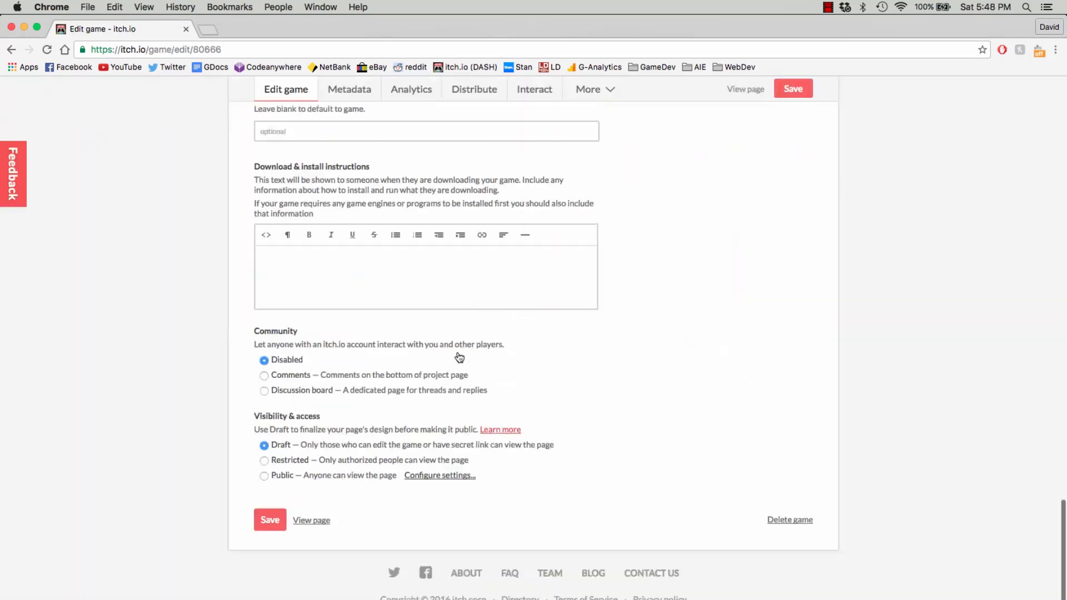
- Set the project's visibility to Public and save the settings
click(264, 475)
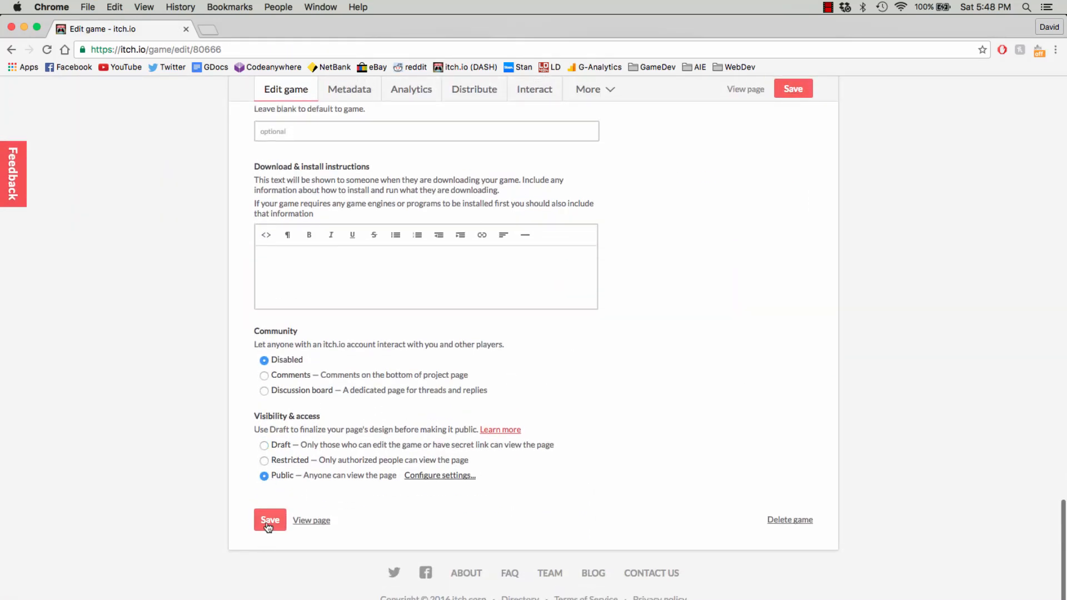
click(270, 520)
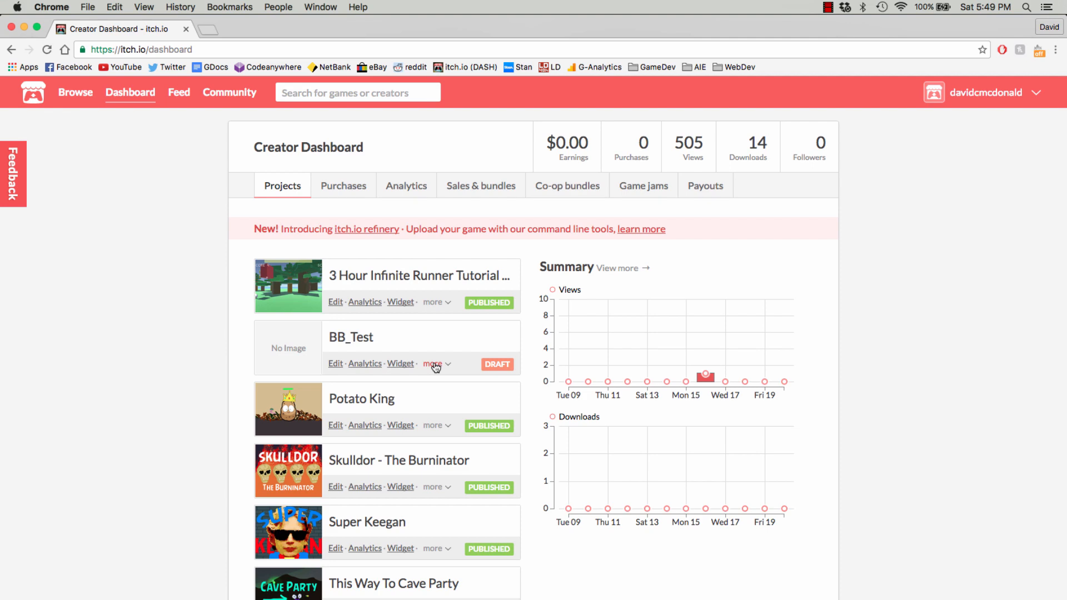
- Scroll the dashboard to confirm the infinite runner project shows as published
scroll(down, 3)
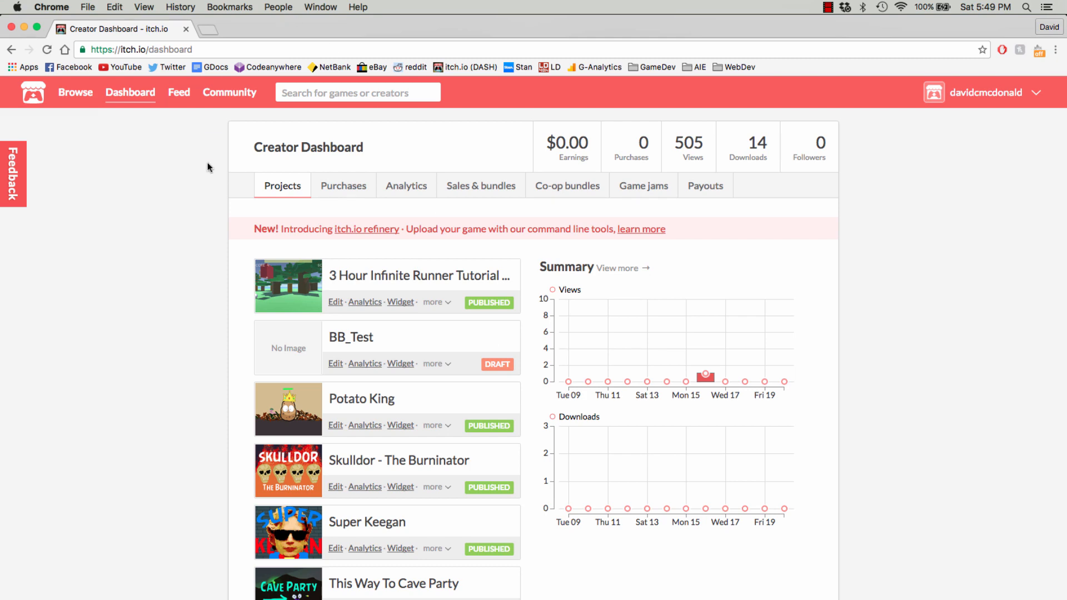
scroll(down, 3)
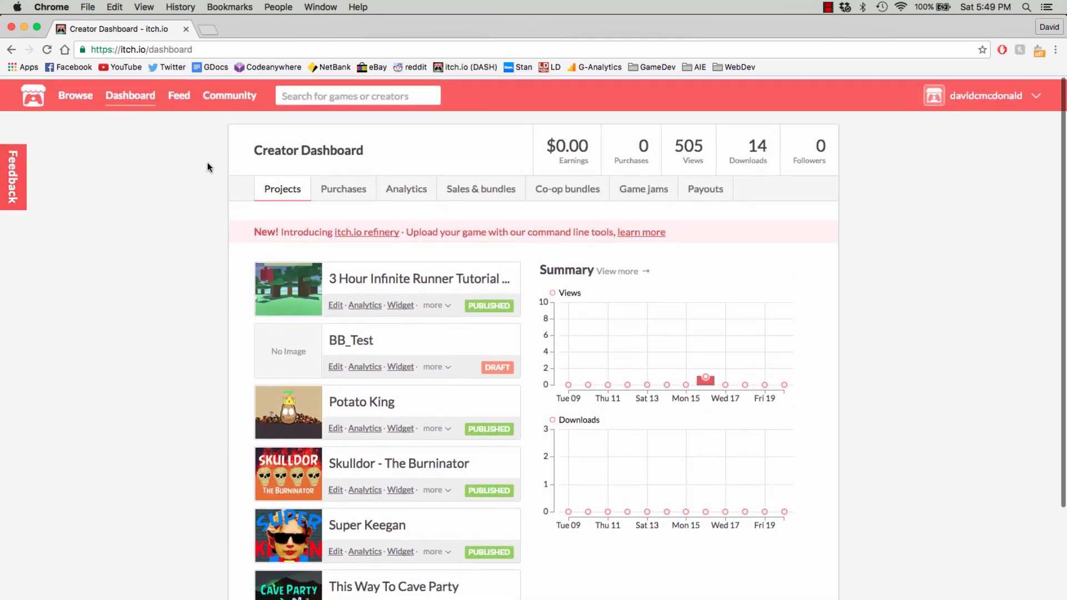